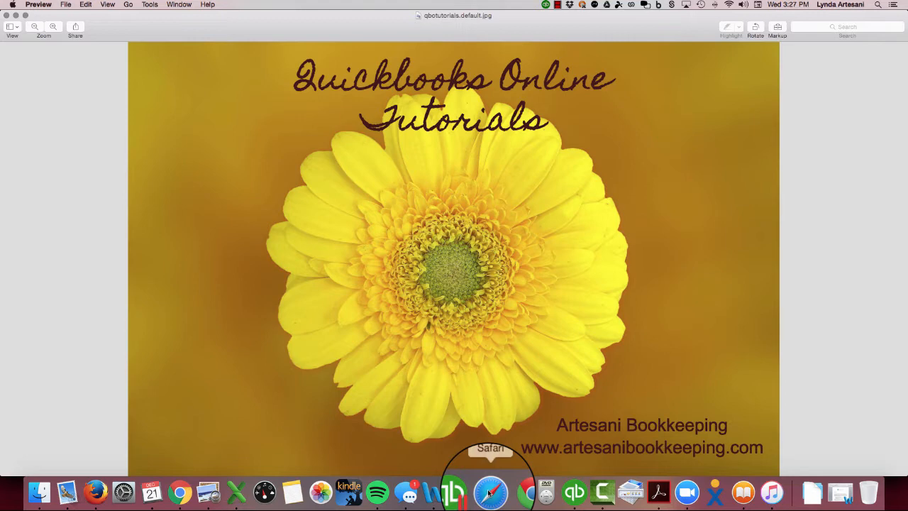
# - Switch from Preview to Safari showing the QuickBooks Online Employees page
pyautogui.click(491, 491)
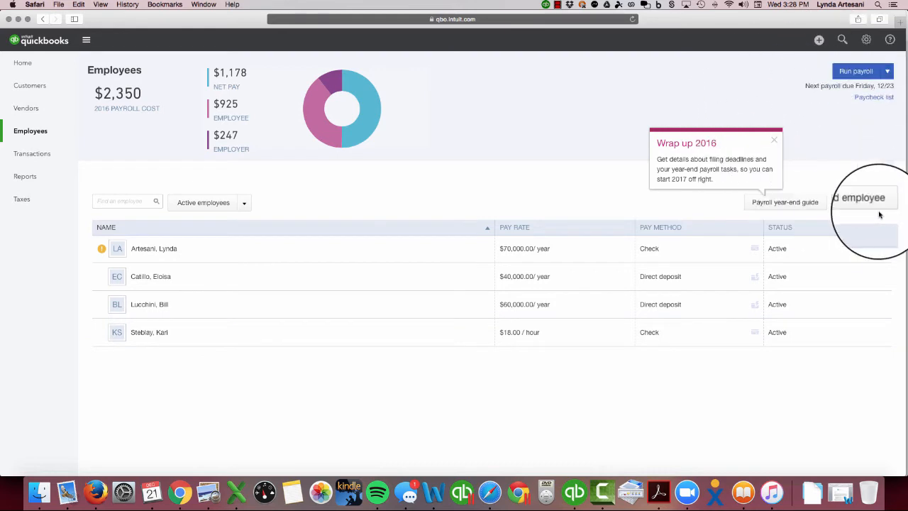
# - Open Lynda Artesani's employee record from the Employees list
pyautogui.click(885, 71)
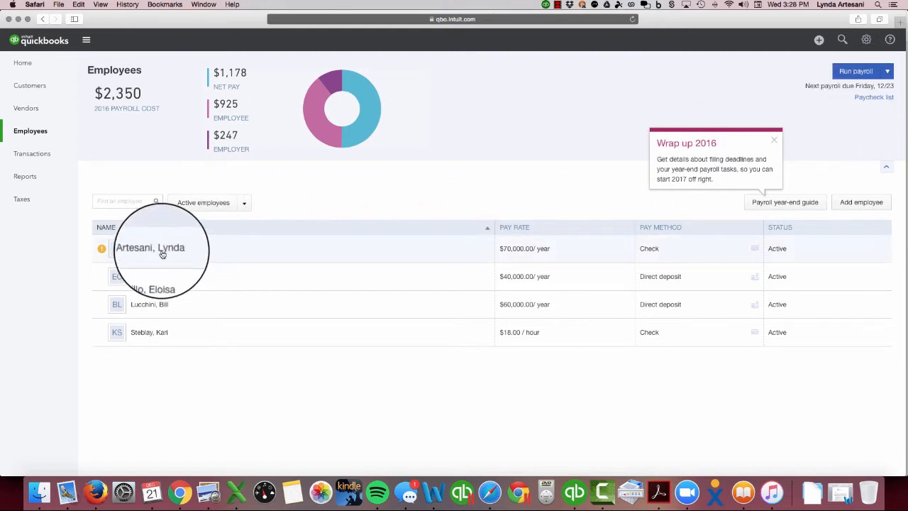
pyautogui.click(151, 247)
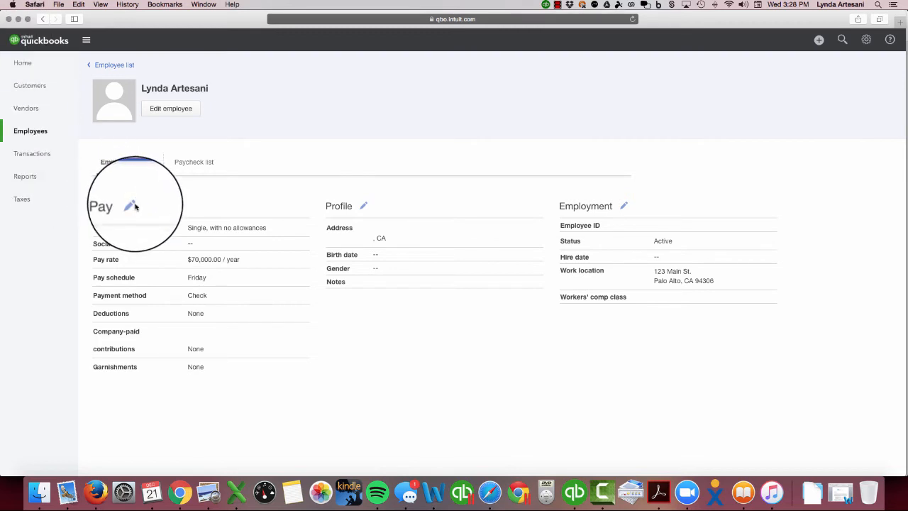
# - Enable Bonus as an additional pay type for Lynda and save her pay setup
pyautogui.click(132, 207)
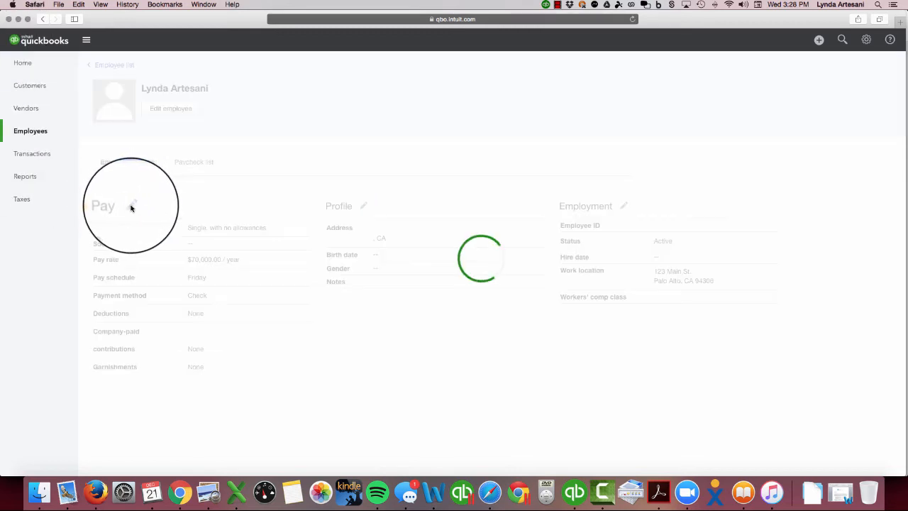
pyautogui.click(133, 206)
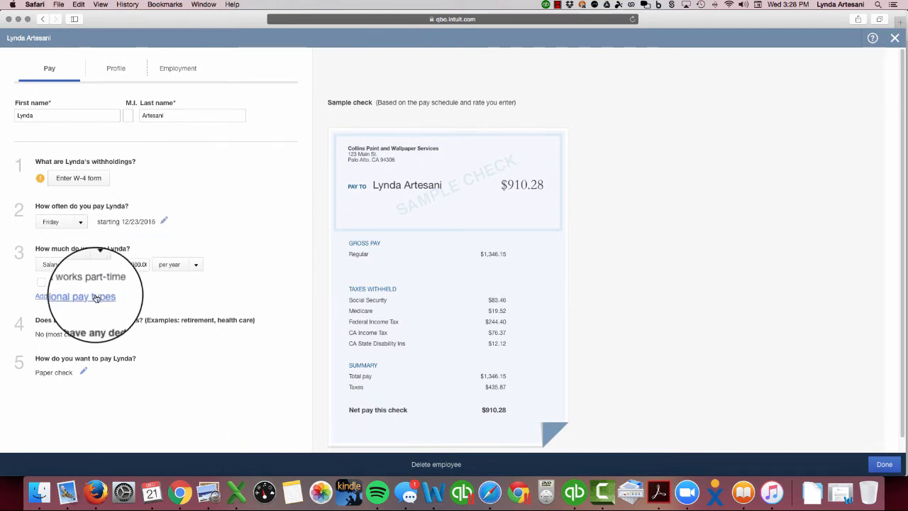
pyautogui.click(76, 297)
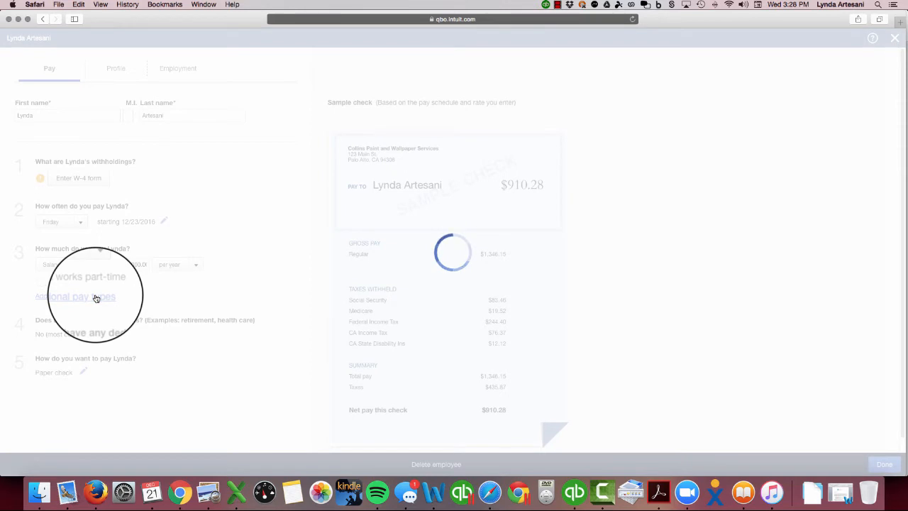
pyautogui.click(75, 297)
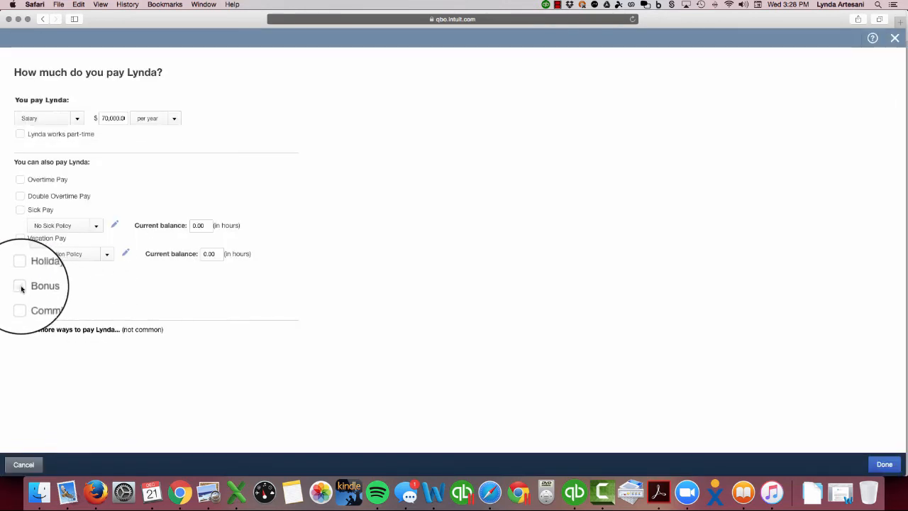
pyautogui.click(20, 285)
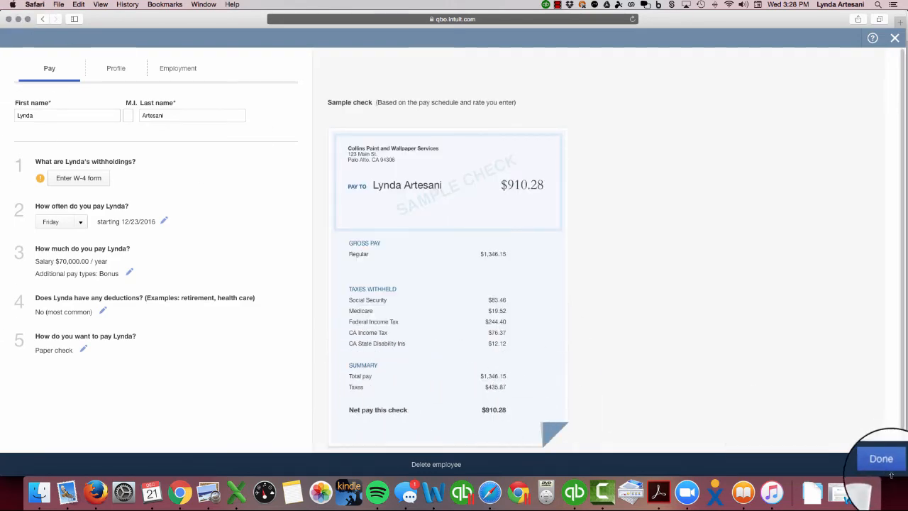
pyautogui.click(881, 459)
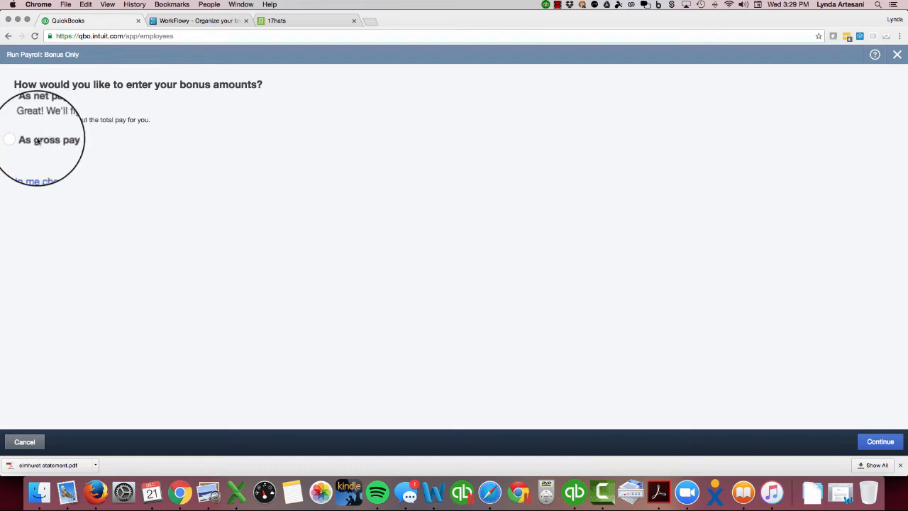
# - Choose to enter the bonus as net pay rather than gross and continue to bonus entry
pyautogui.click(18, 139)
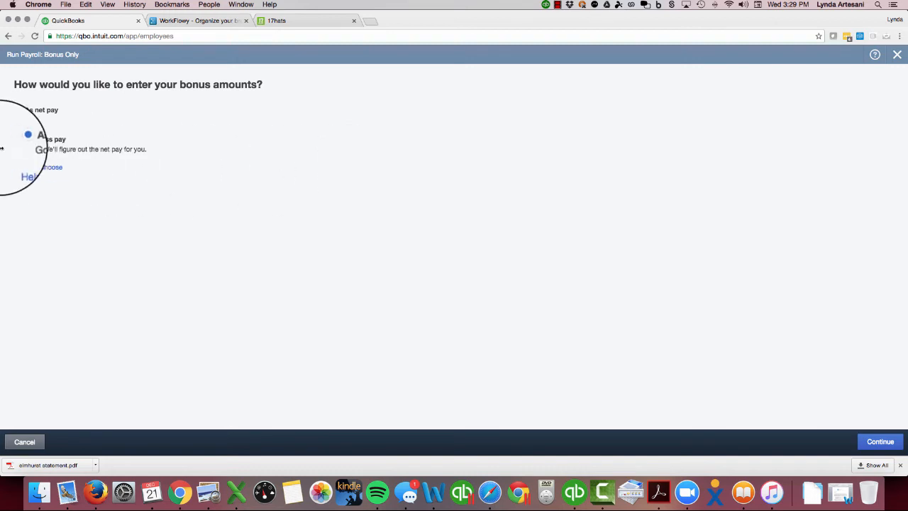
pyautogui.click(18, 109)
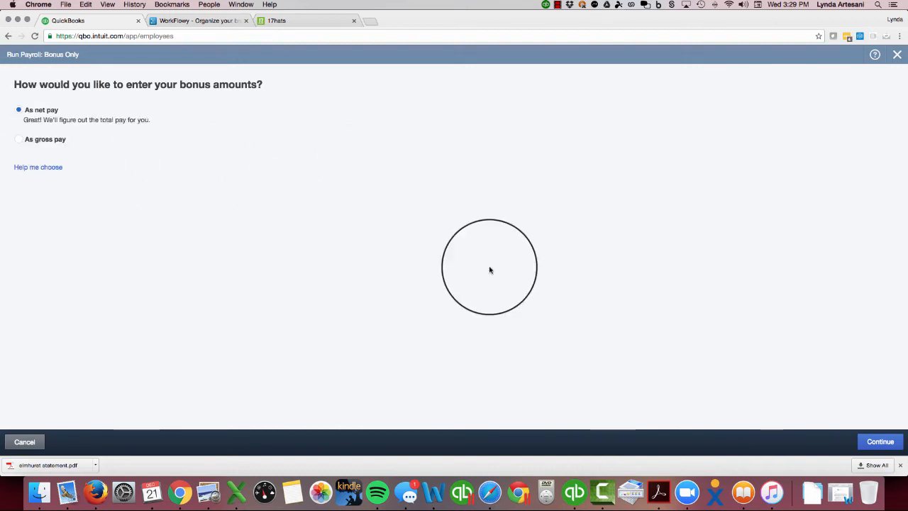
pyautogui.click(879, 441)
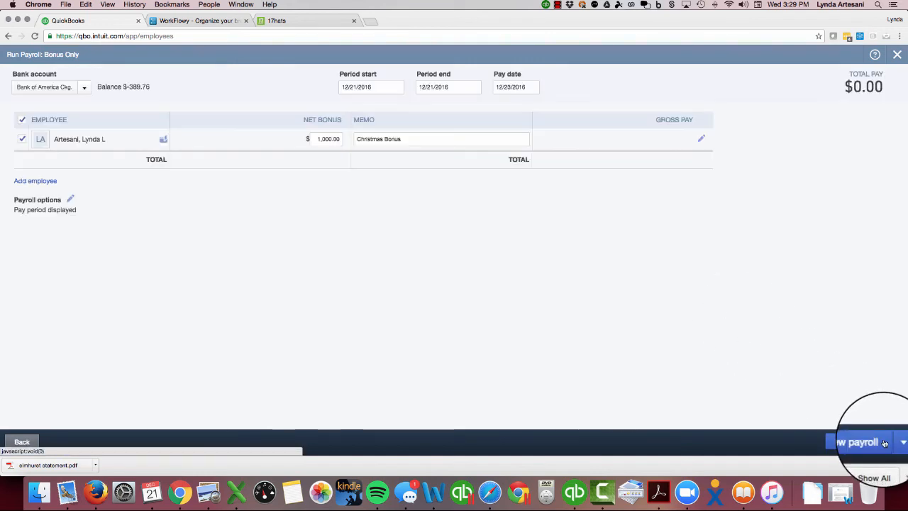